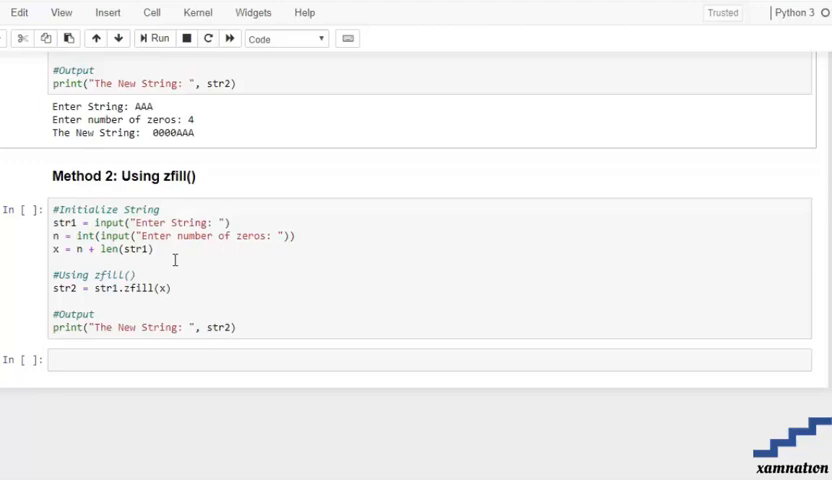
mouse_move(188, 288)
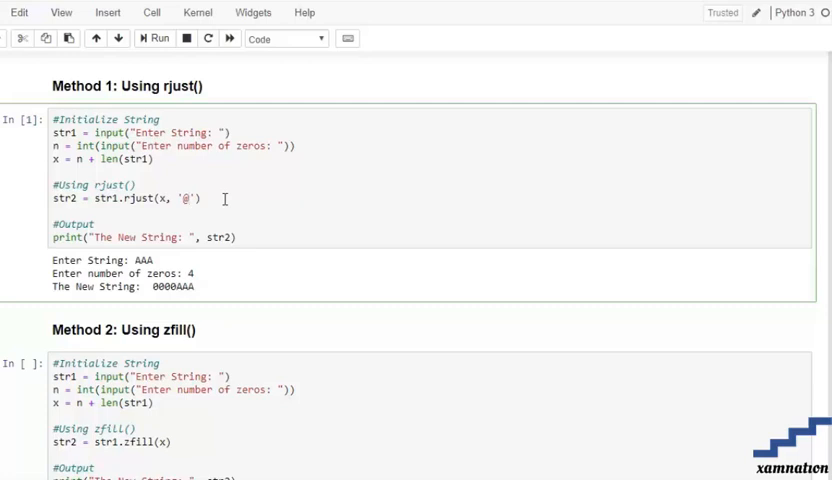
click(154, 40)
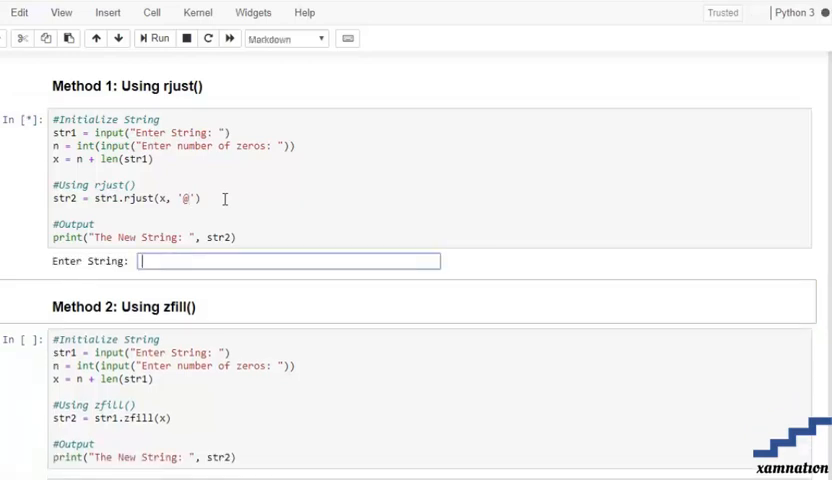
text(4)
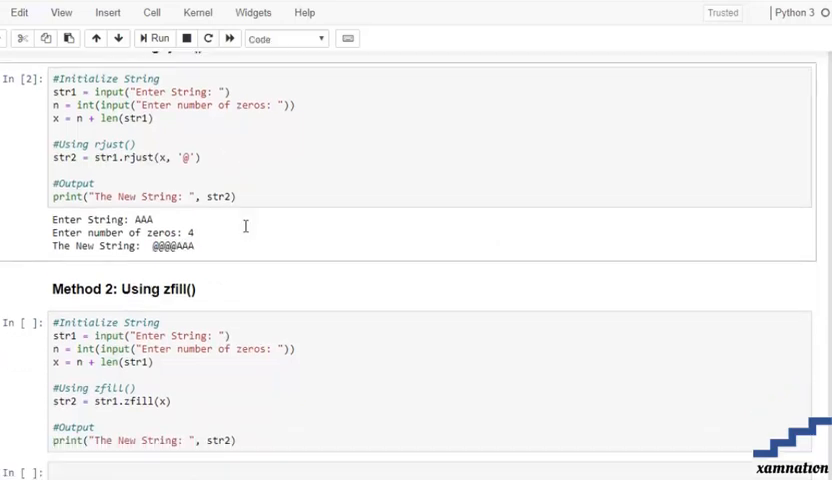
scroll(down, 3)
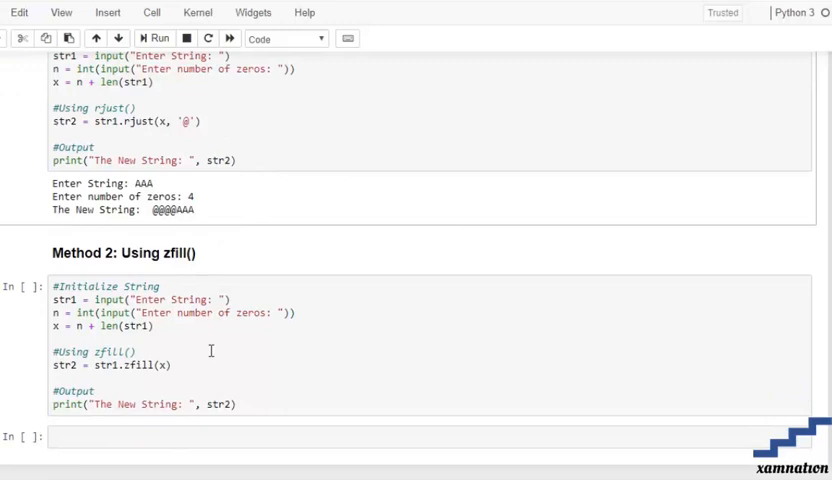
mouse_move(216, 342)
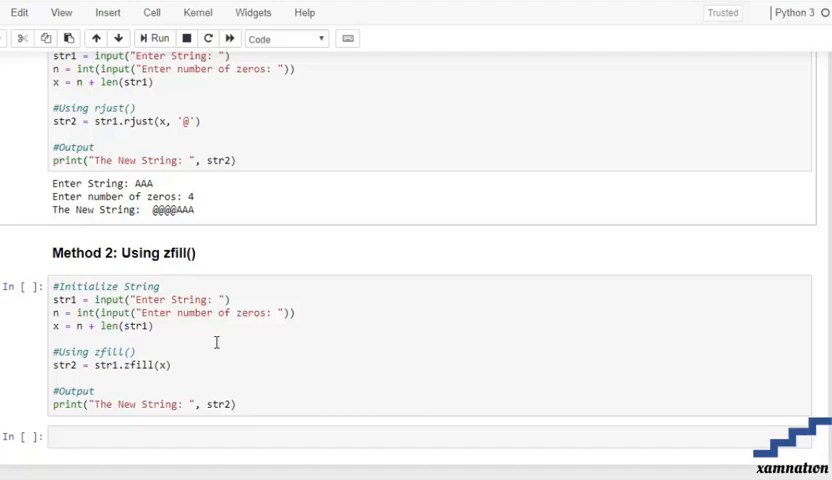
mouse_move(226, 330)
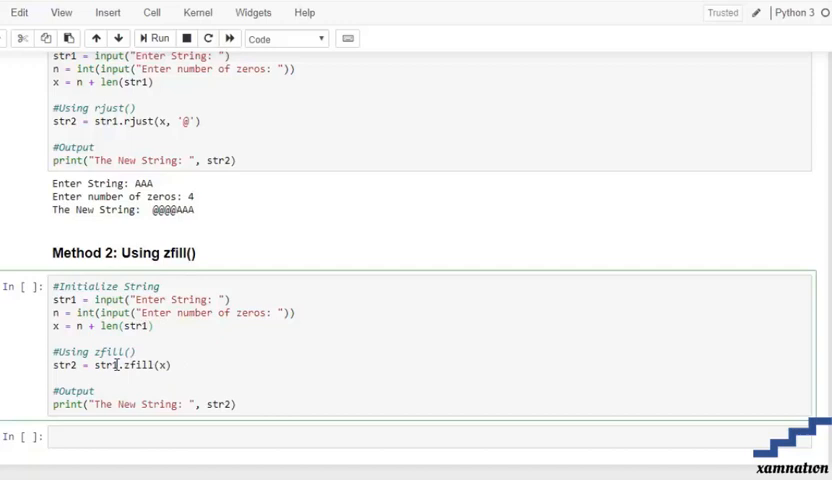
double_click(60, 364)
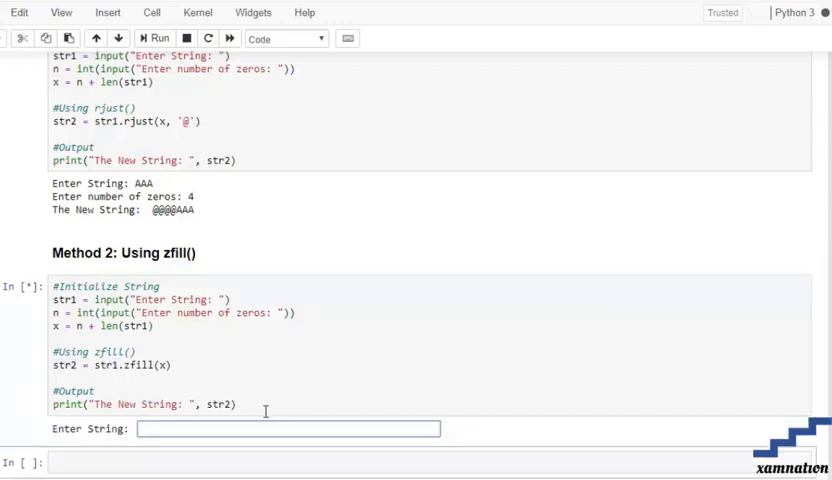
Enter AAA and 4 at the zfill prompts, producing the new string 0000AAA.
text(AAA)
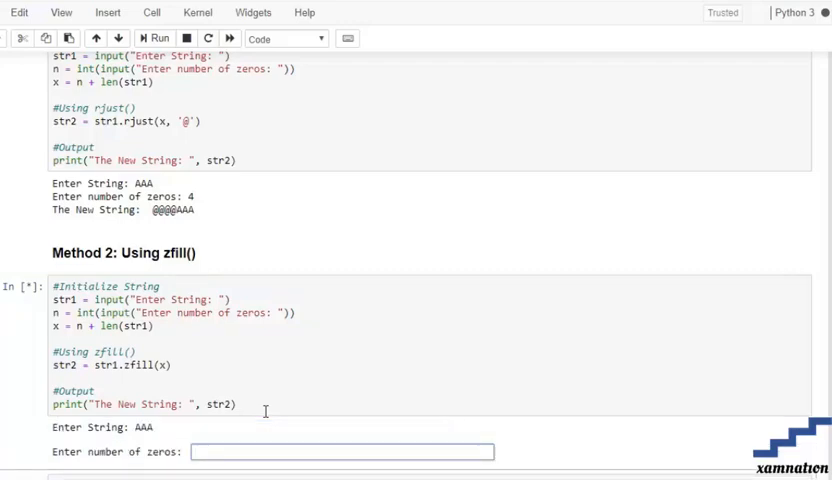
text(4)
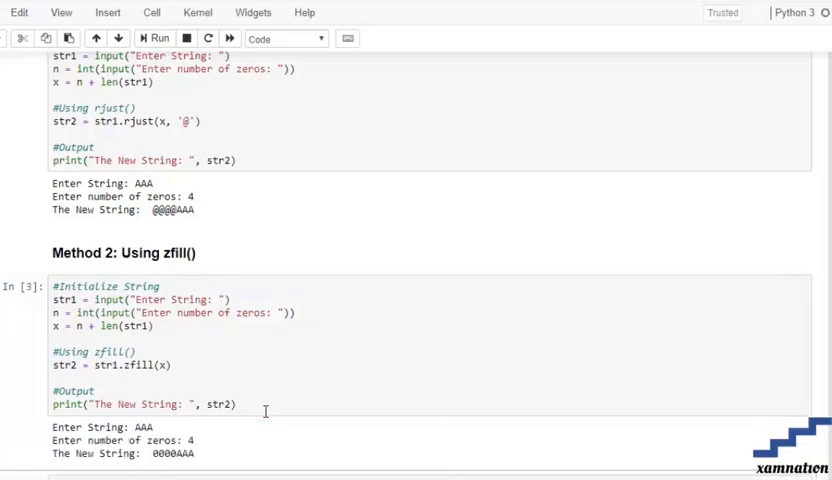